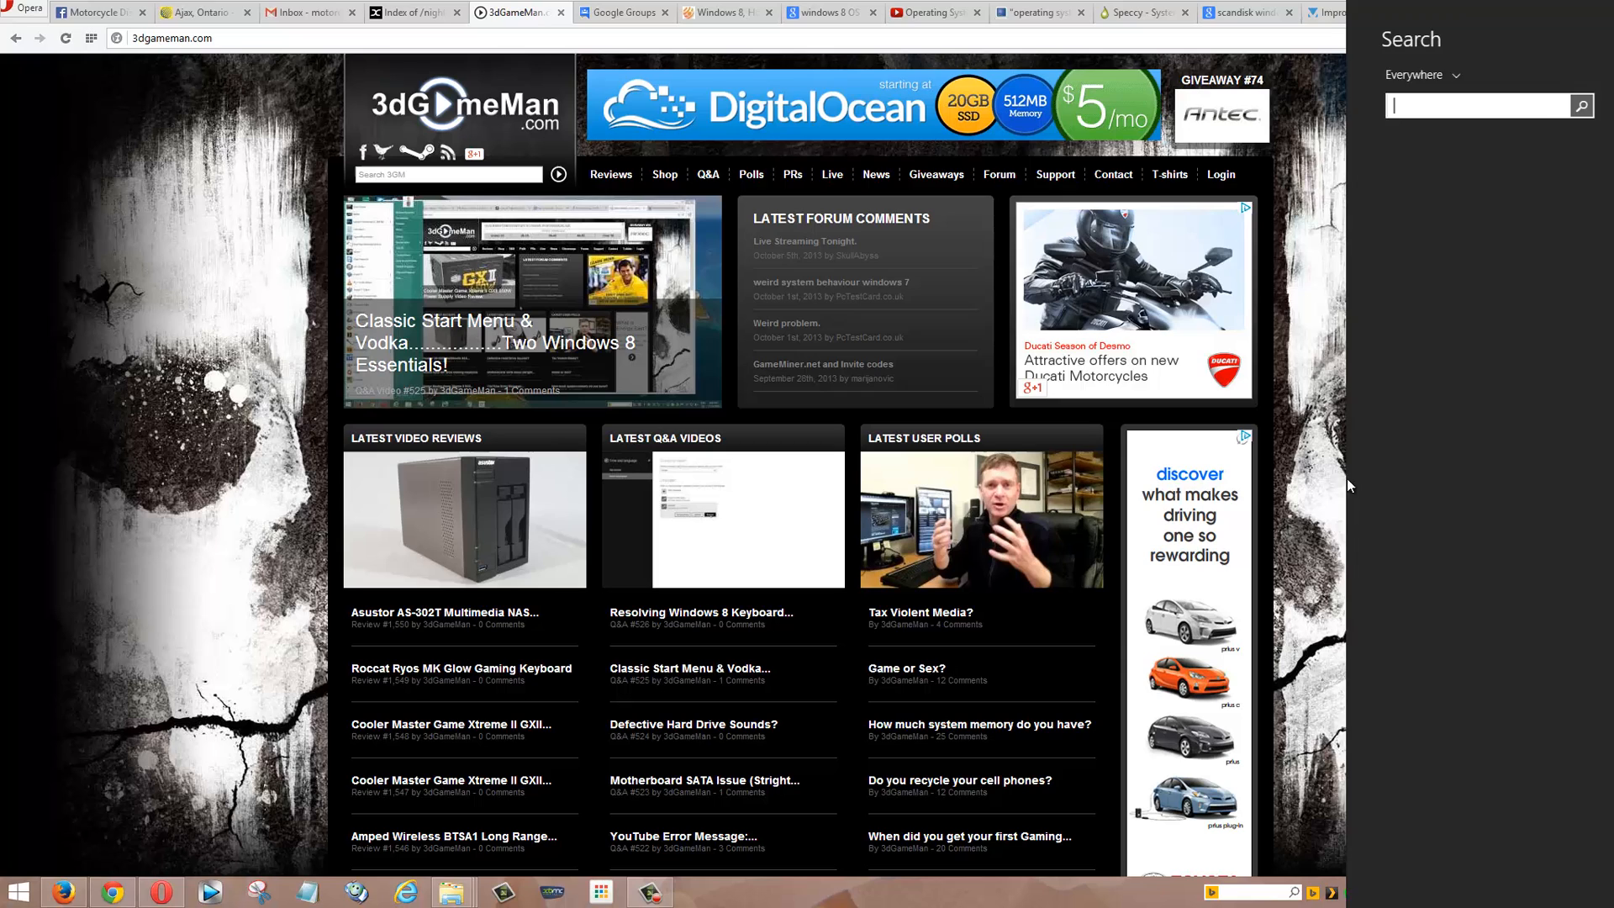
- Search for netplwiz to launch the User Accounts dialog listing this computer's users
text(netplwiz)
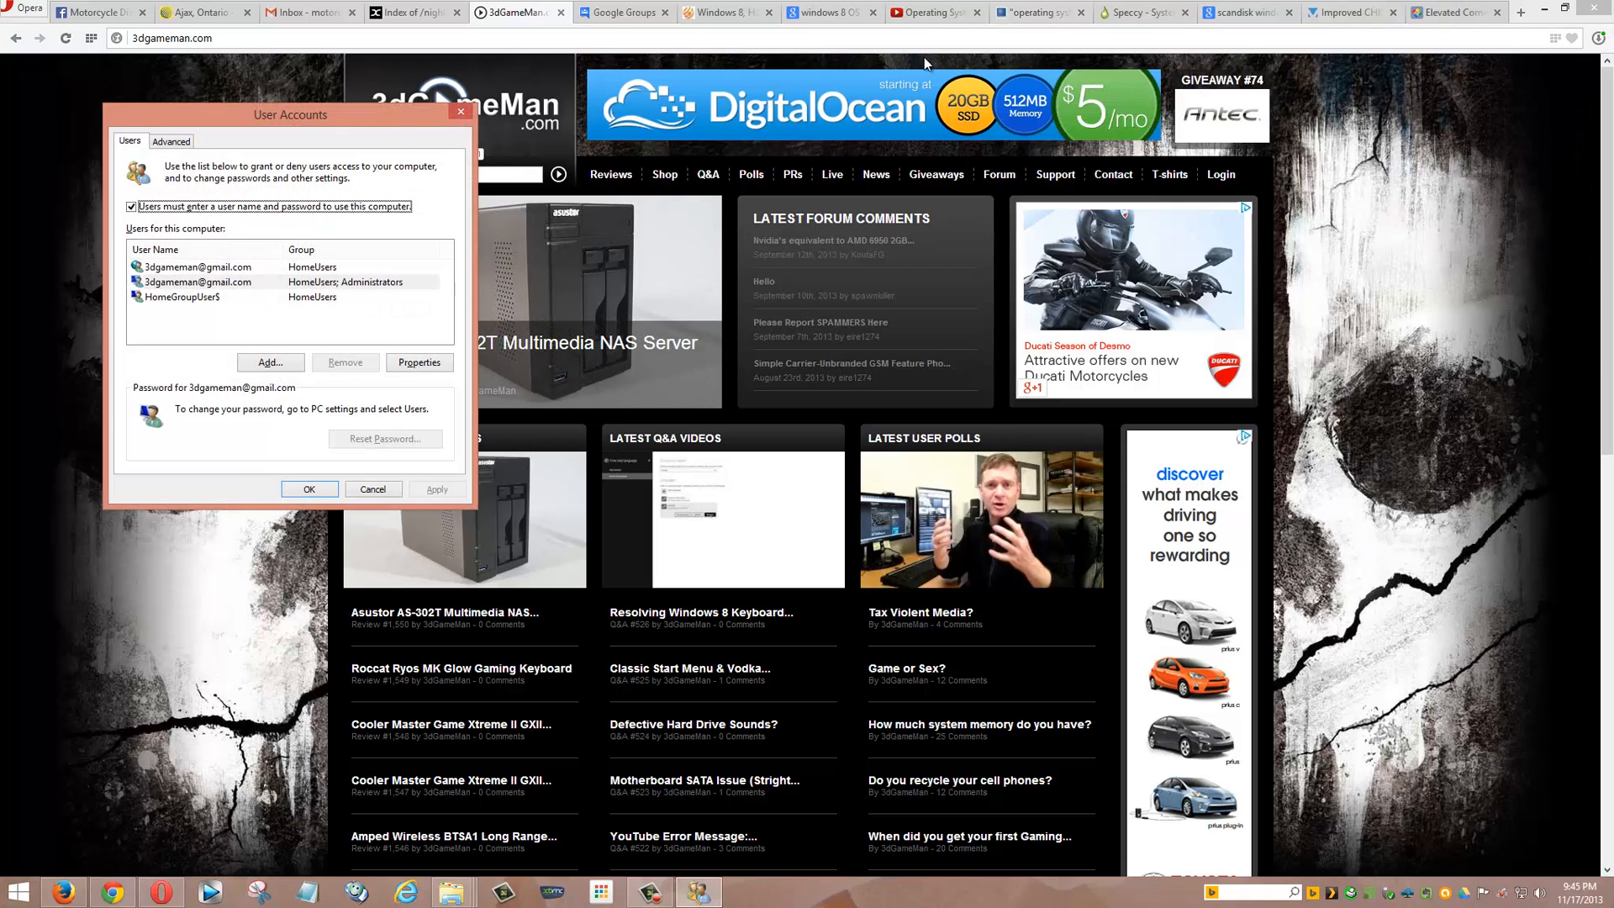
- Move the User Accounts window to the middle of the screen
drag(290, 114, 676, 174)
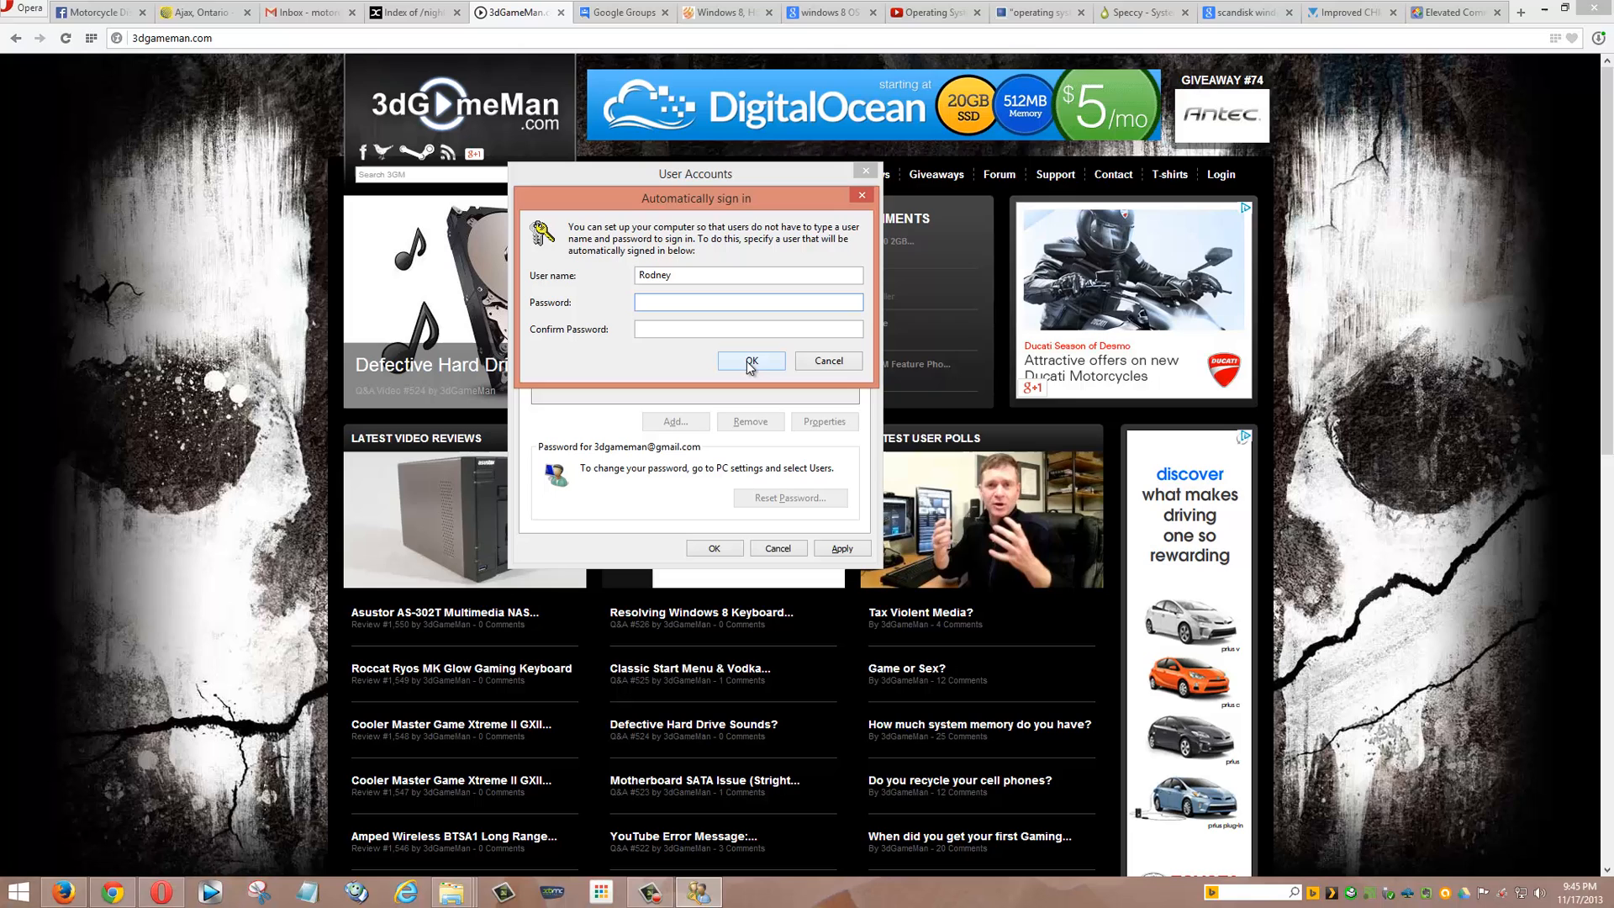
- Focus the Password field in the Automatically sign in dialog
click(748, 302)
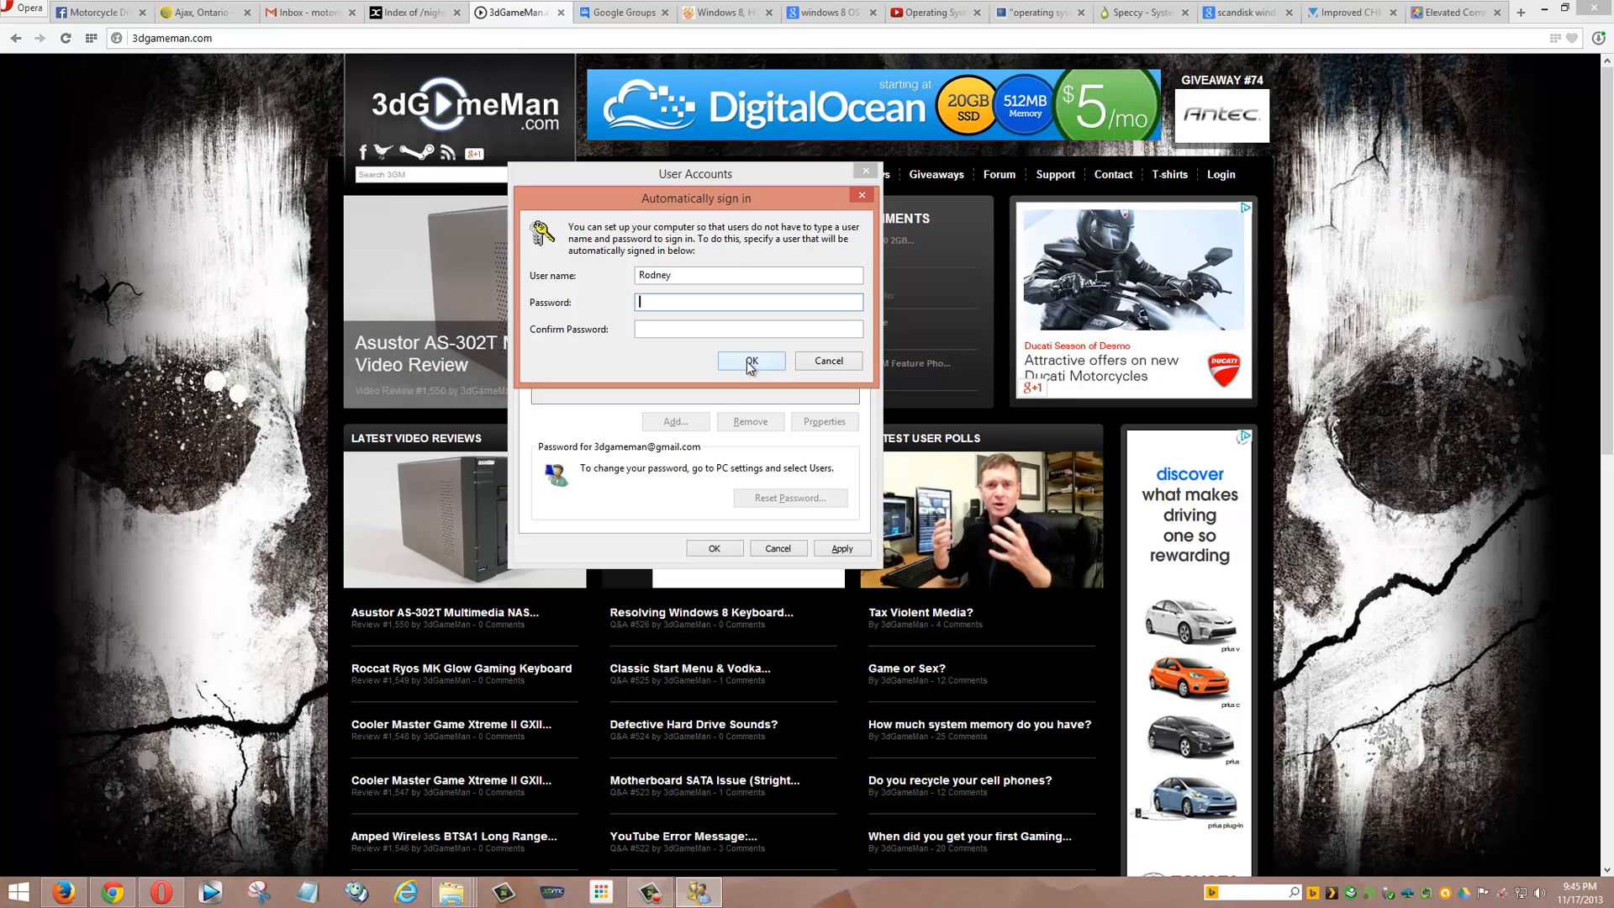